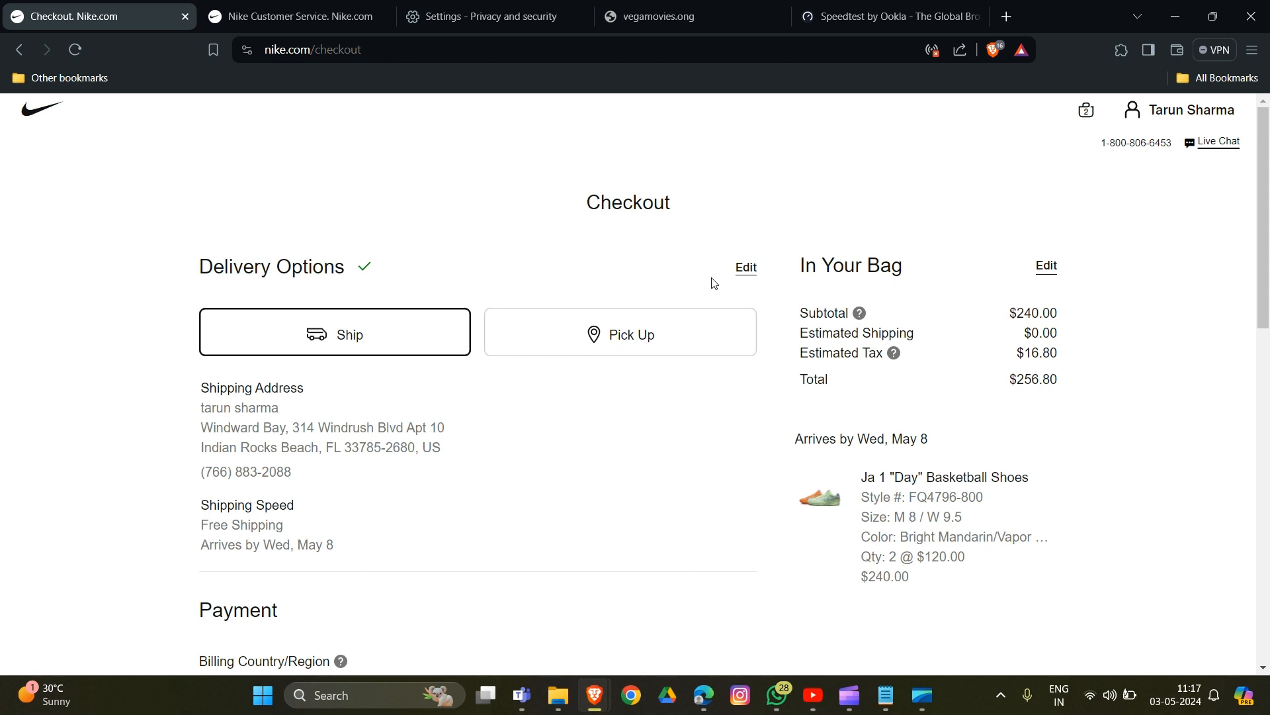
Bring up the Brave main menu from the Nike checkout page
{"action": "left_click", "coordinate": [1252, 49]}
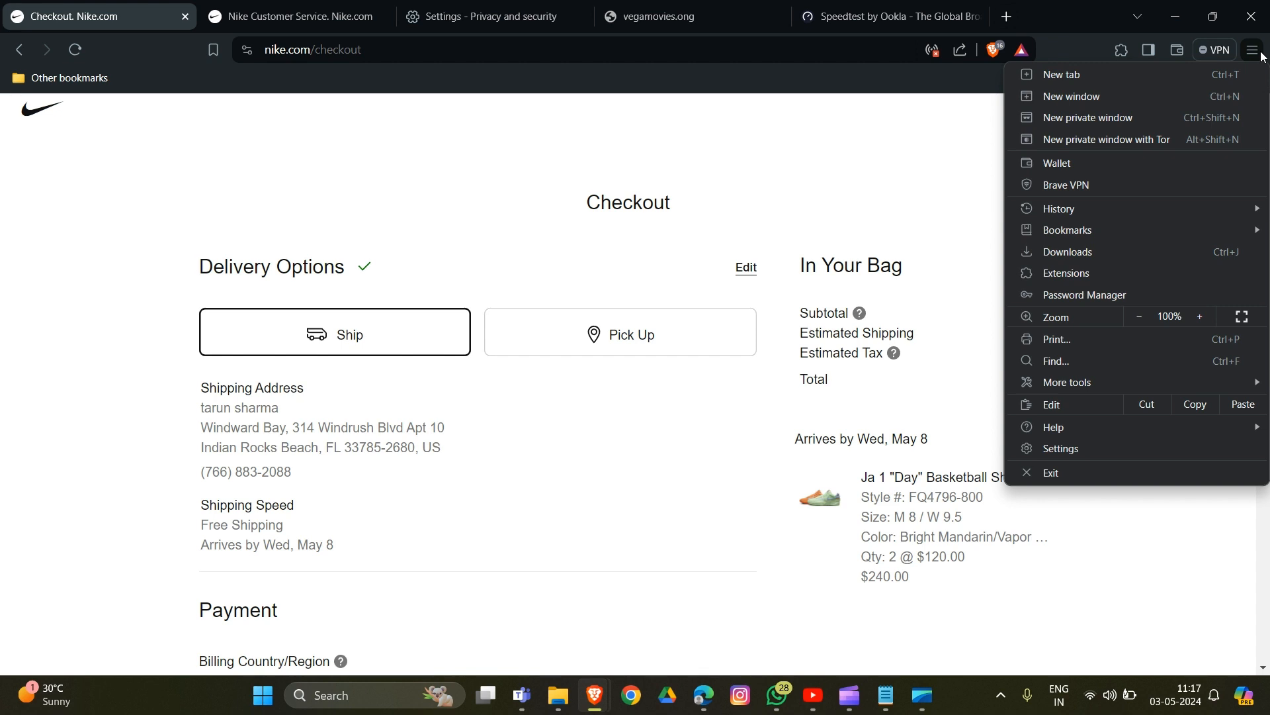
{"action": "mouse_move", "coordinate": [1059, 448]}
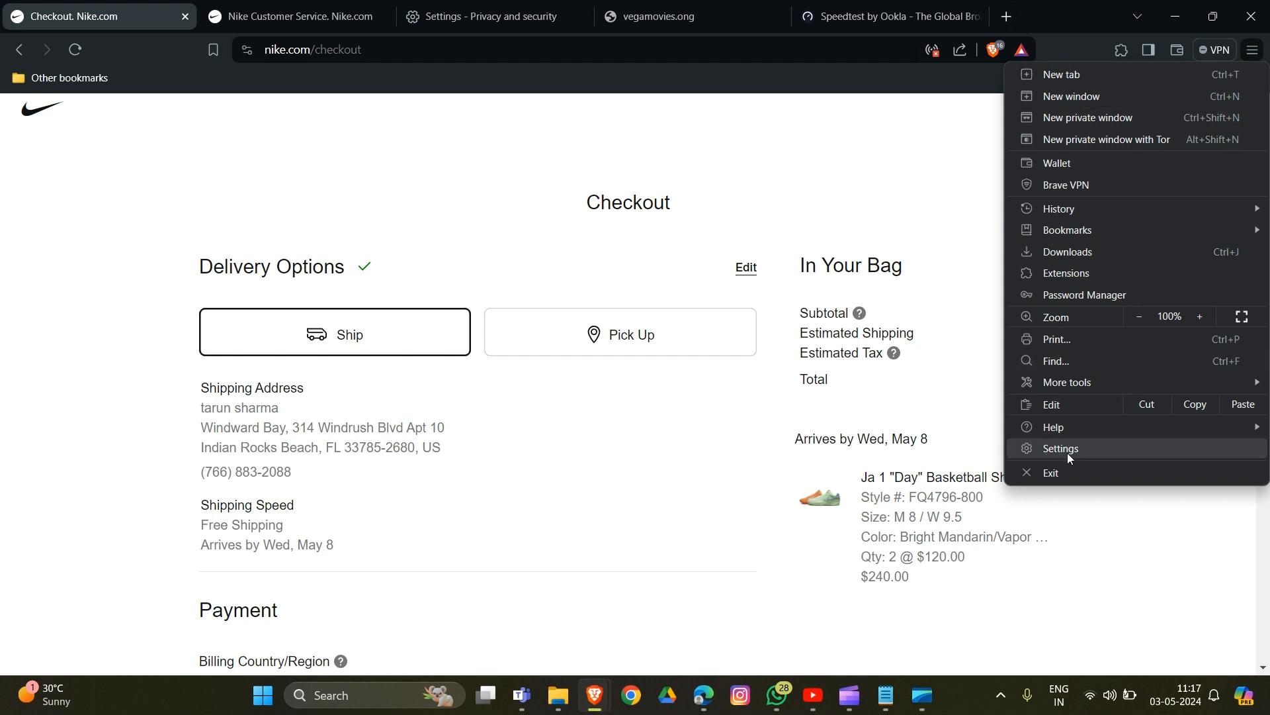
In Settings > Privacy and security, clear browsing data for the Last 4 weeks time range
{"action": "left_click", "coordinate": [1060, 449]}
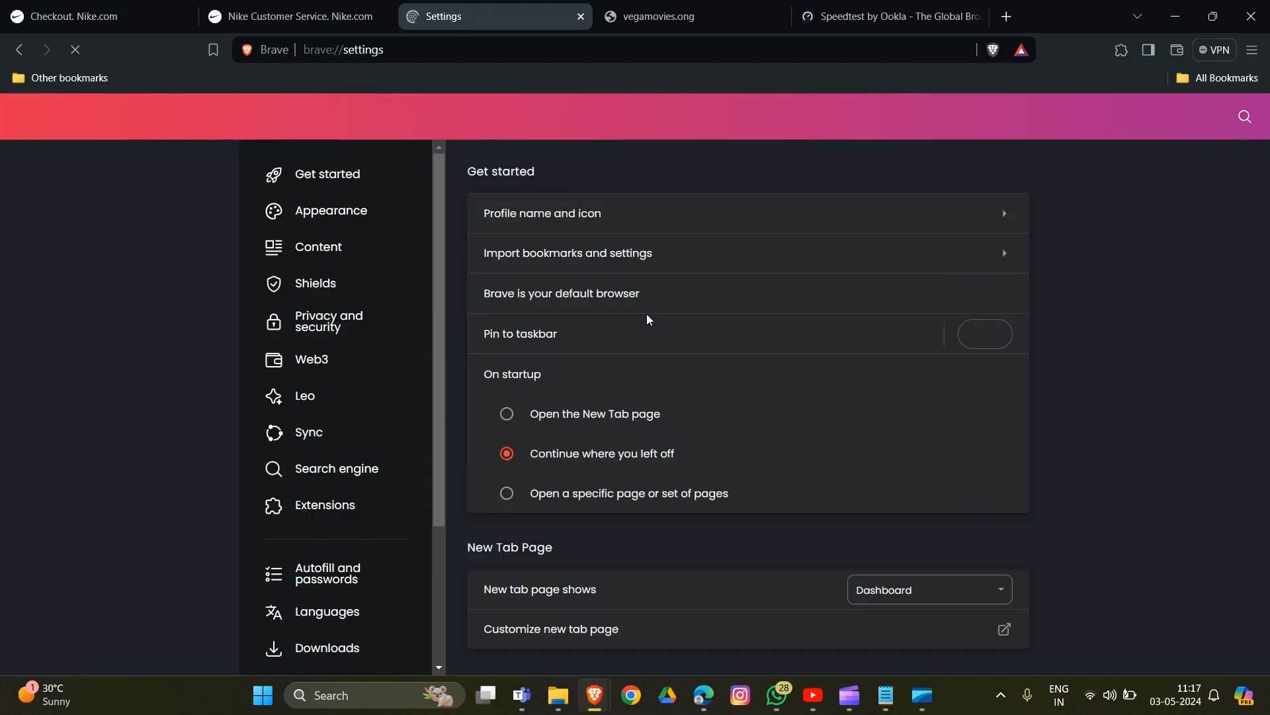
{"action": "left_click", "coordinate": [330, 321]}
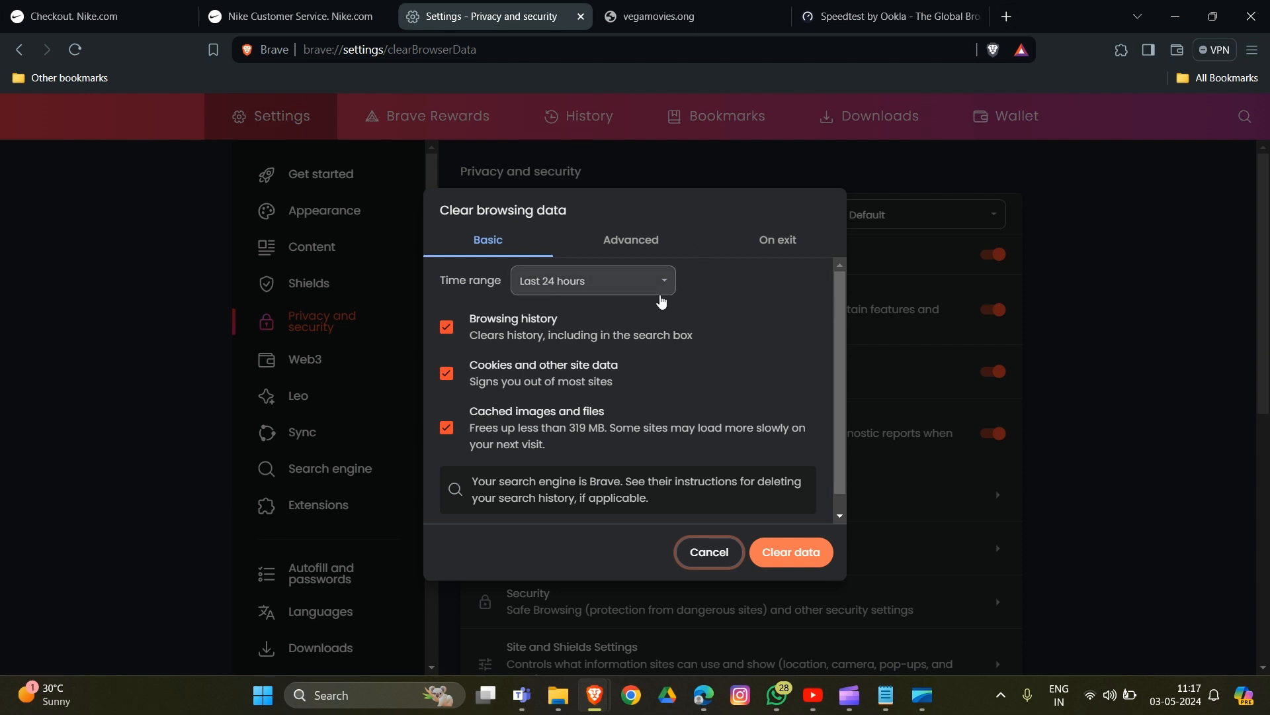
{"action": "left_click", "coordinate": [592, 279]}
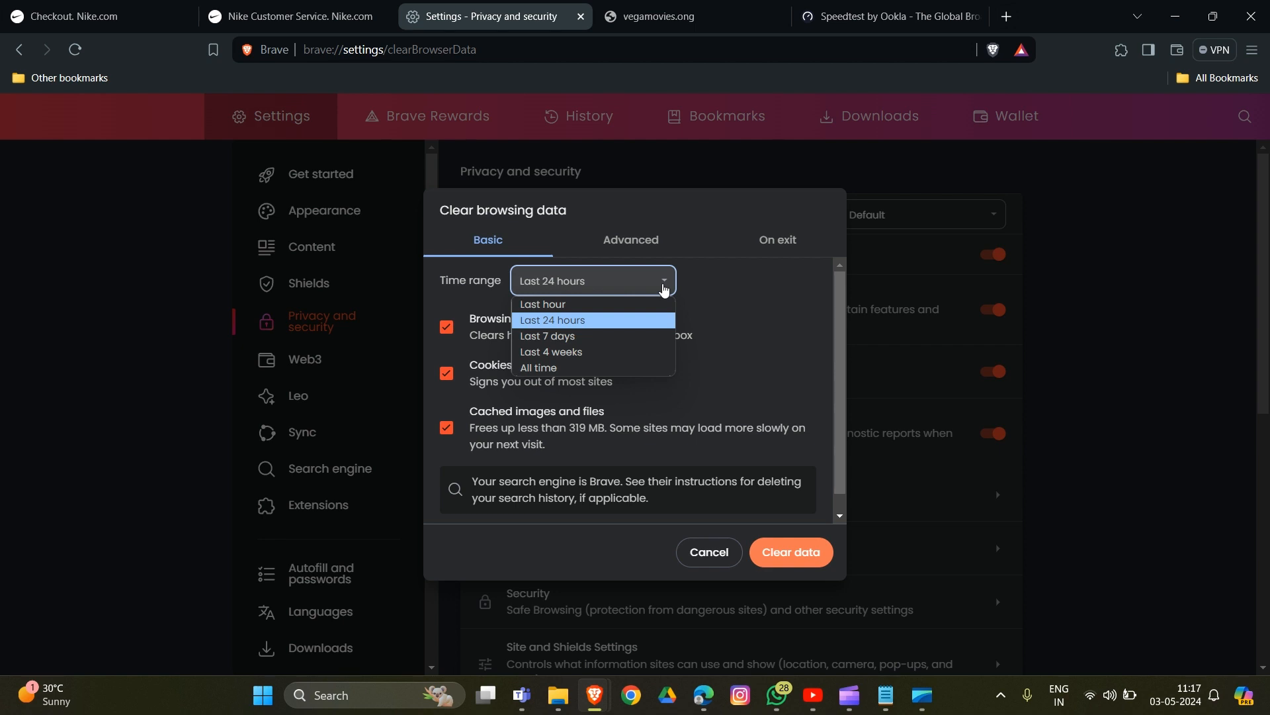
{"action": "mouse_move", "coordinate": [590, 352]}
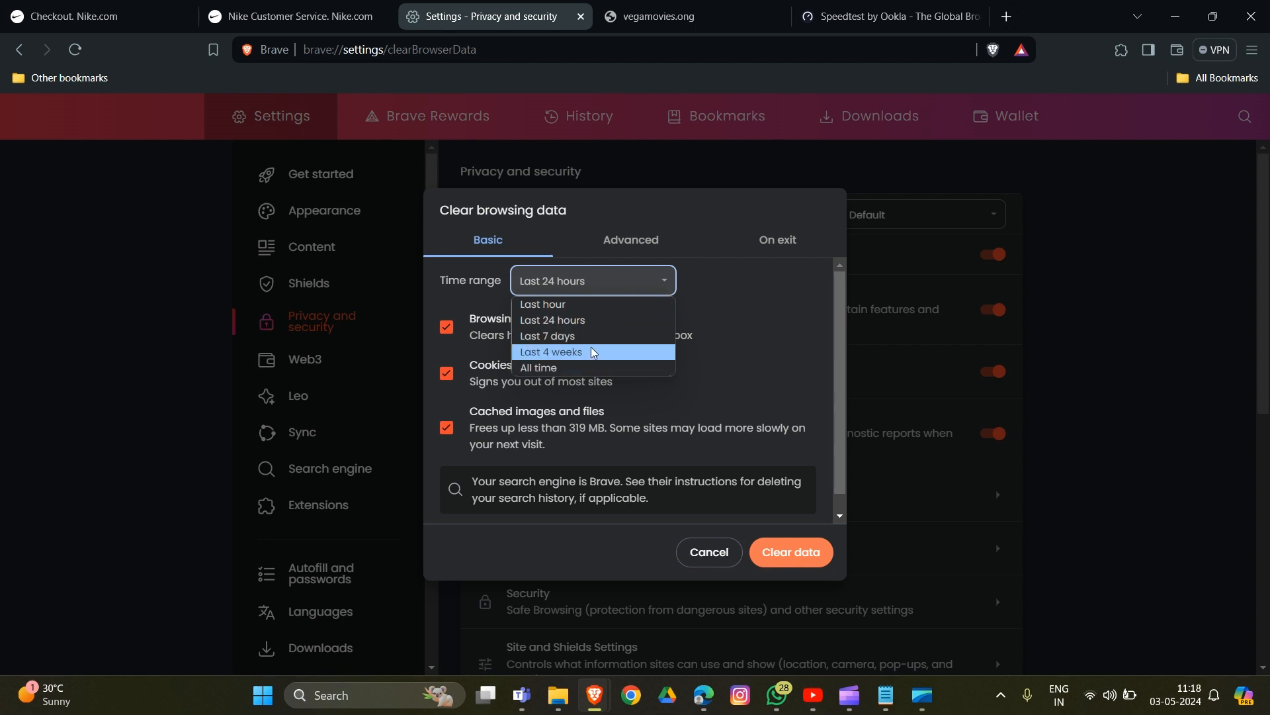
{"action": "left_click", "coordinate": [551, 352]}
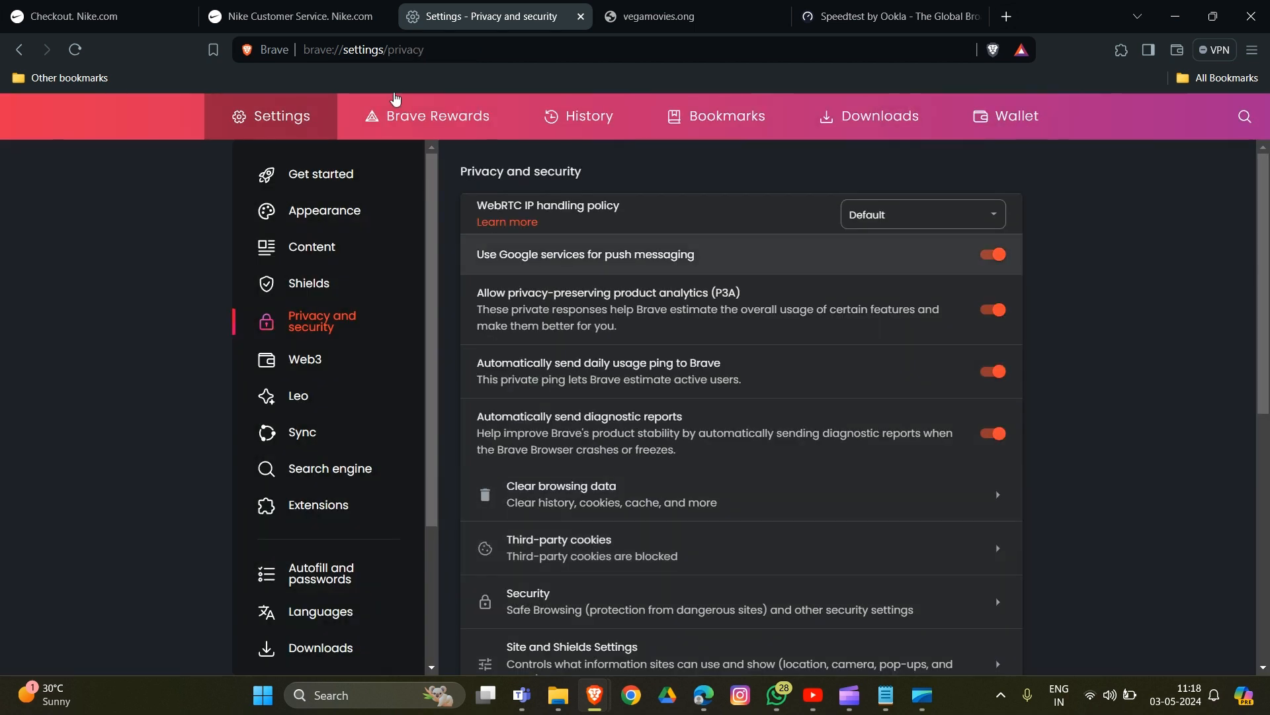
Switch to the Nike Customer Service tab and scroll to the Contact Us section
{"action": "left_click", "coordinate": [292, 16]}
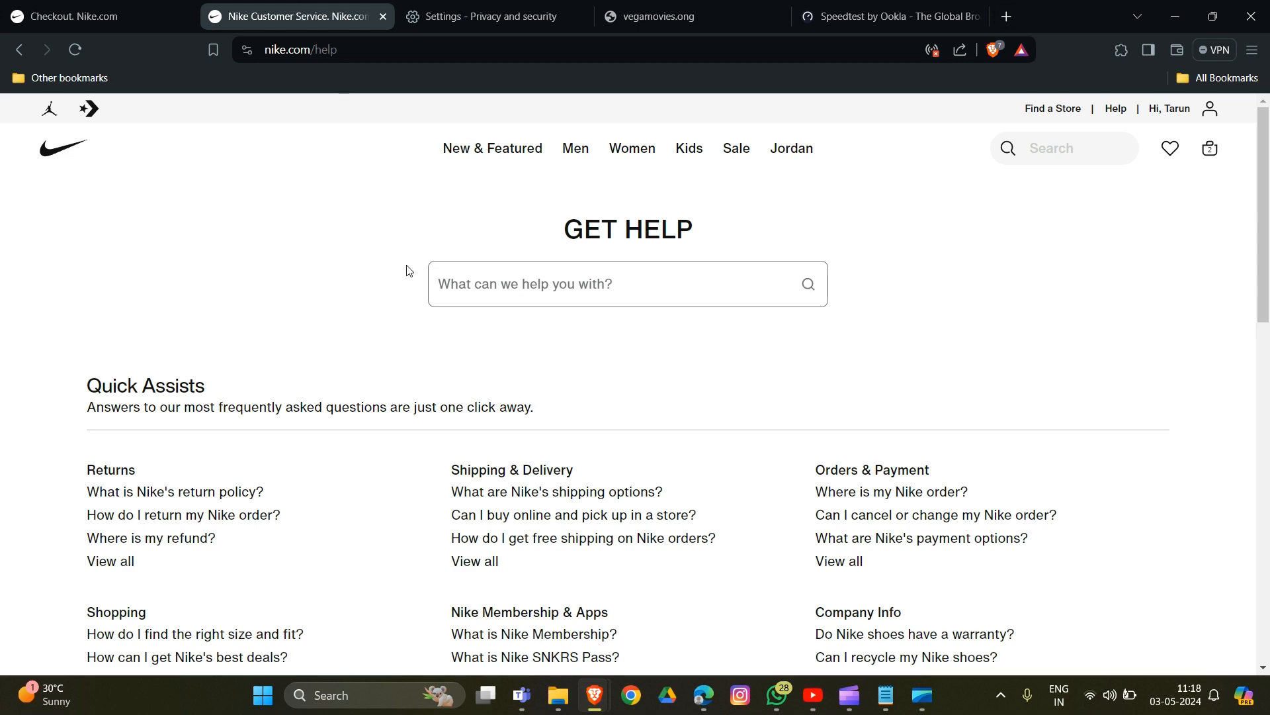
{"action": "scroll", "scroll_direction": "down", "scroll_amount": 3}
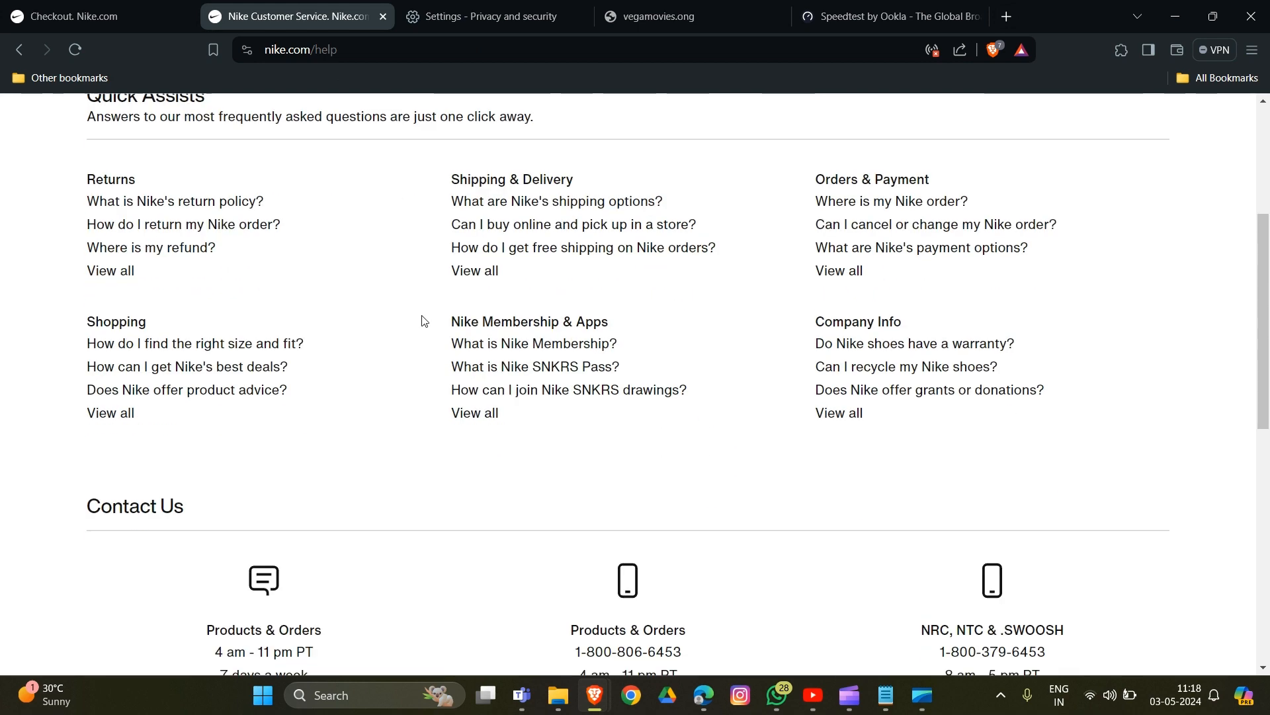
{"action": "scroll", "scroll_direction": "down", "scroll_amount": 3}
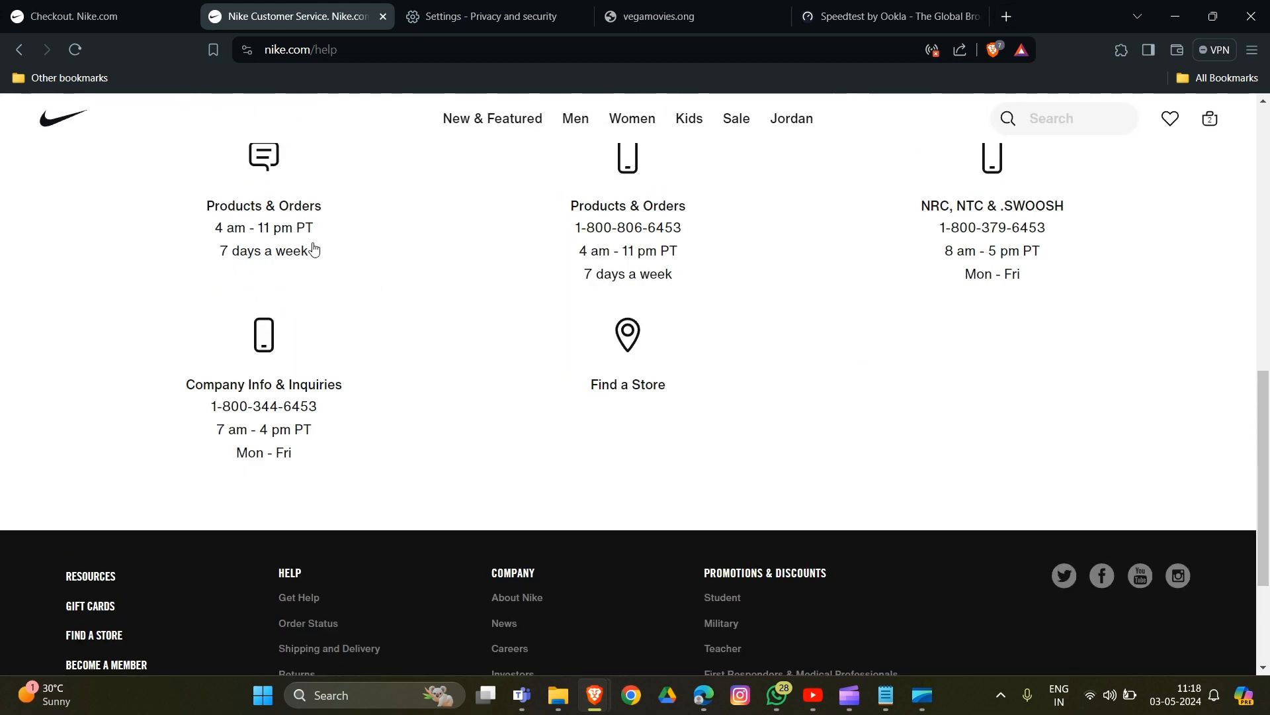
{"action": "mouse_move", "coordinate": [651, 305]}
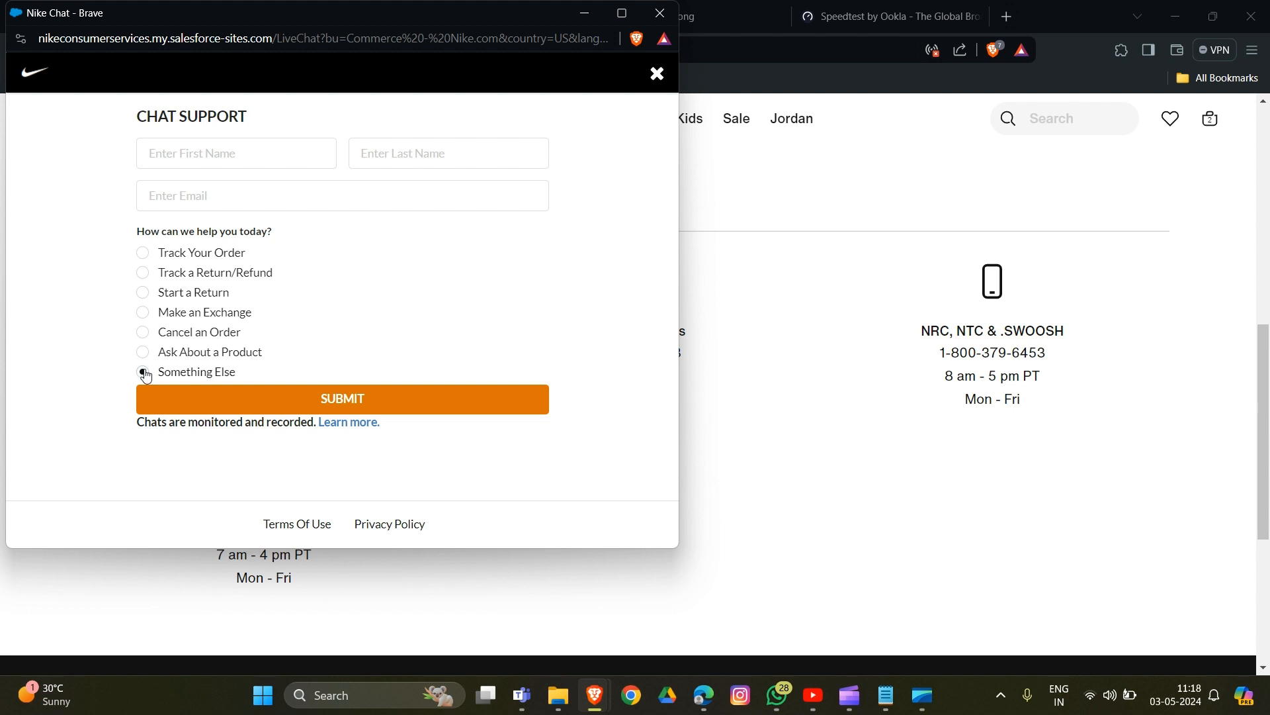
Submit the Nike Chat form with Something Else as the topic, then return to checkout
{"action": "left_click", "coordinate": [143, 372]}
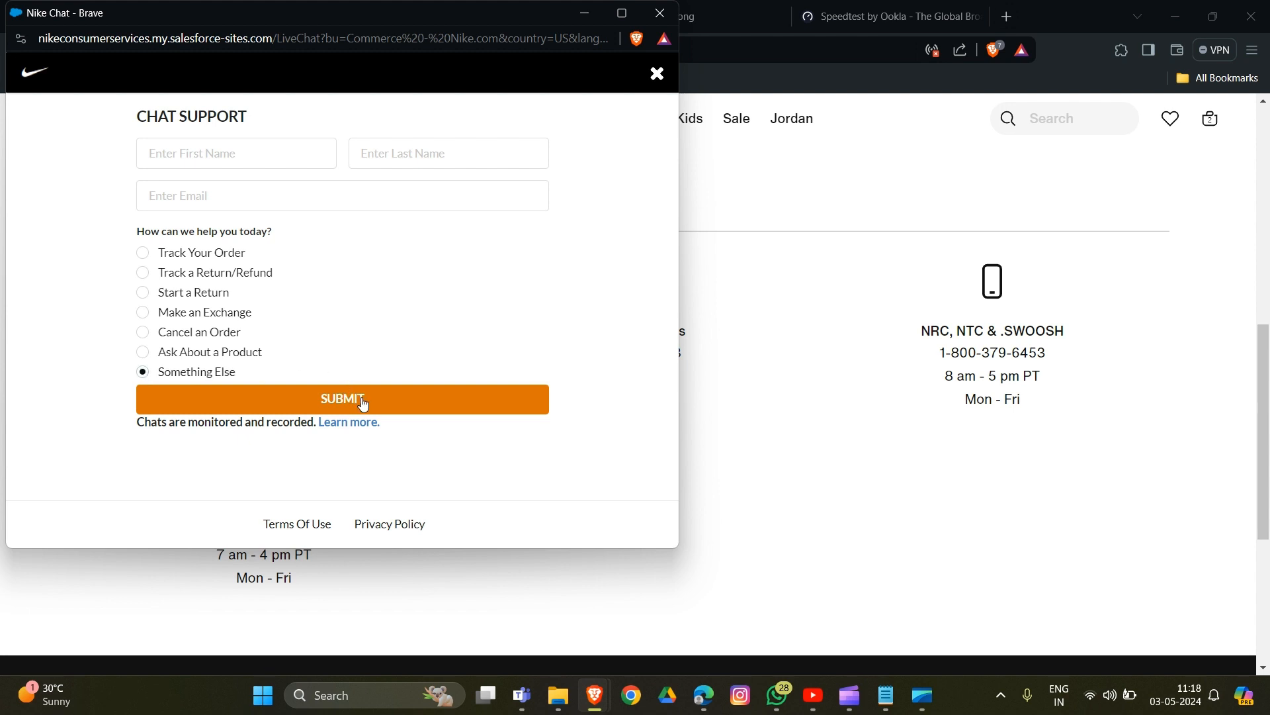
{"action": "left_click", "coordinate": [656, 73]}
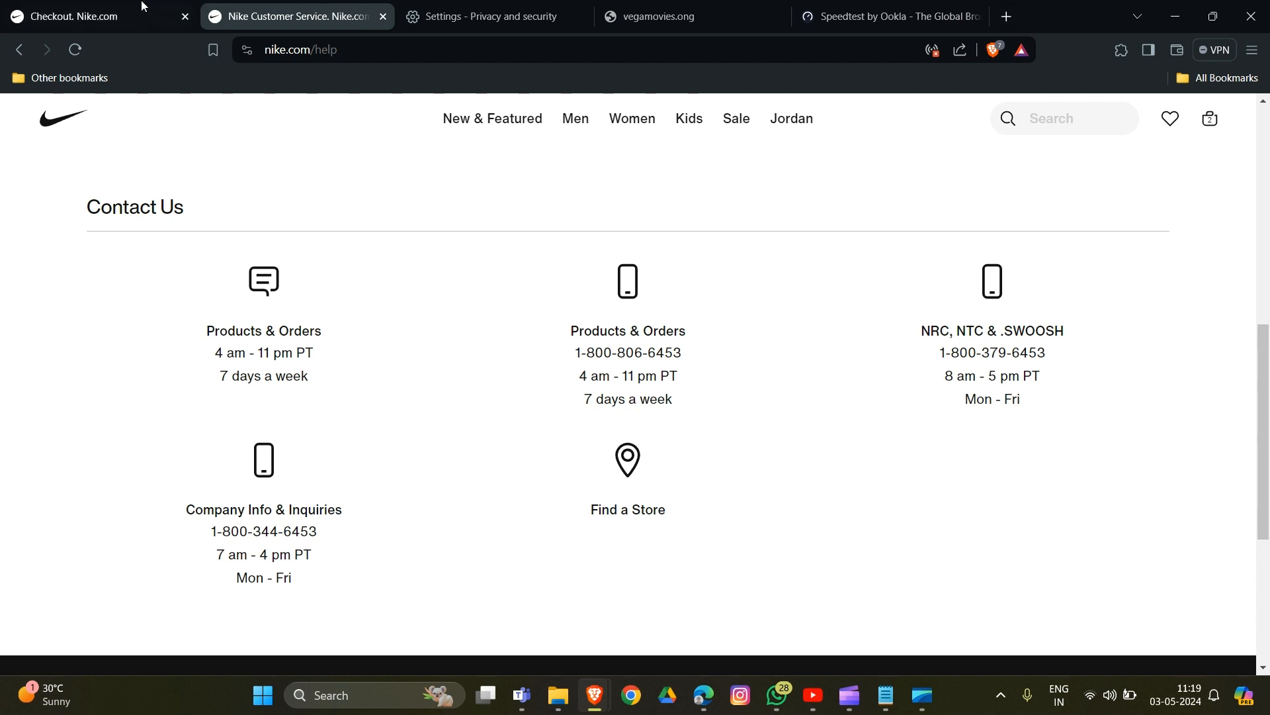
{"action": "left_click", "coordinate": [81, 16]}
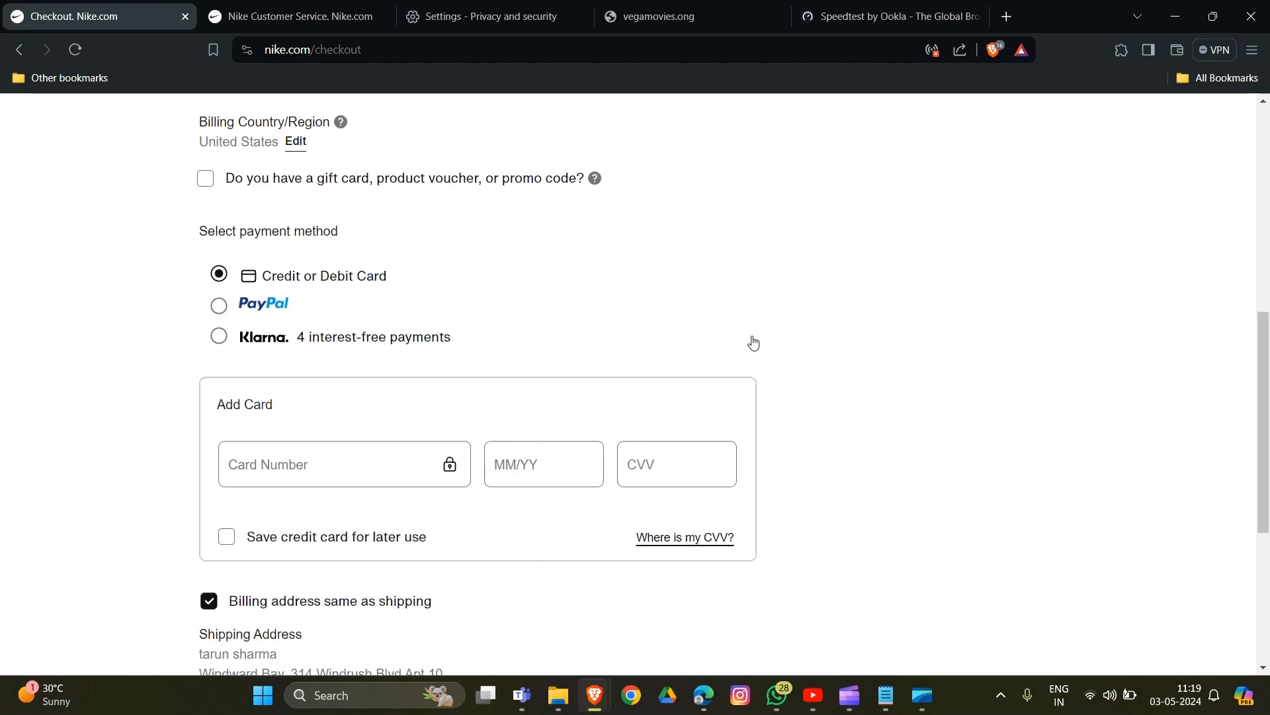